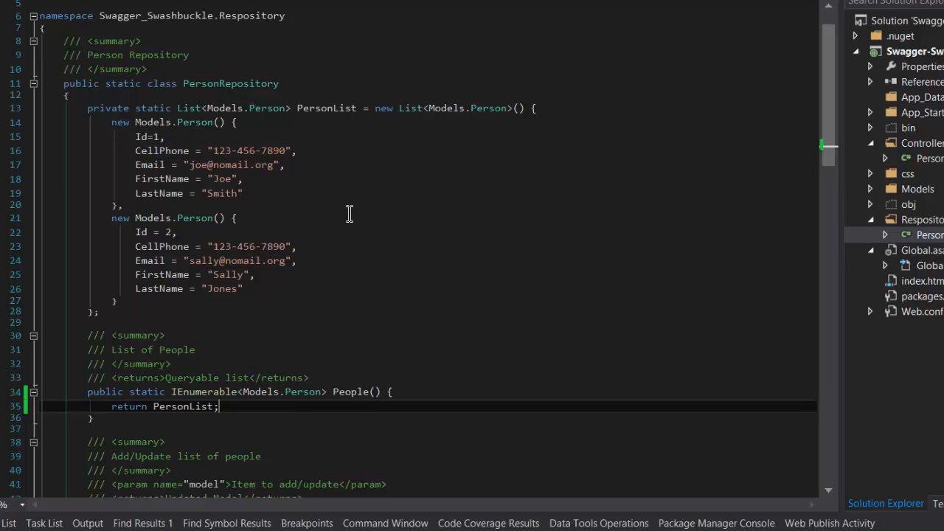
pyautogui.moveTo(403, 264)
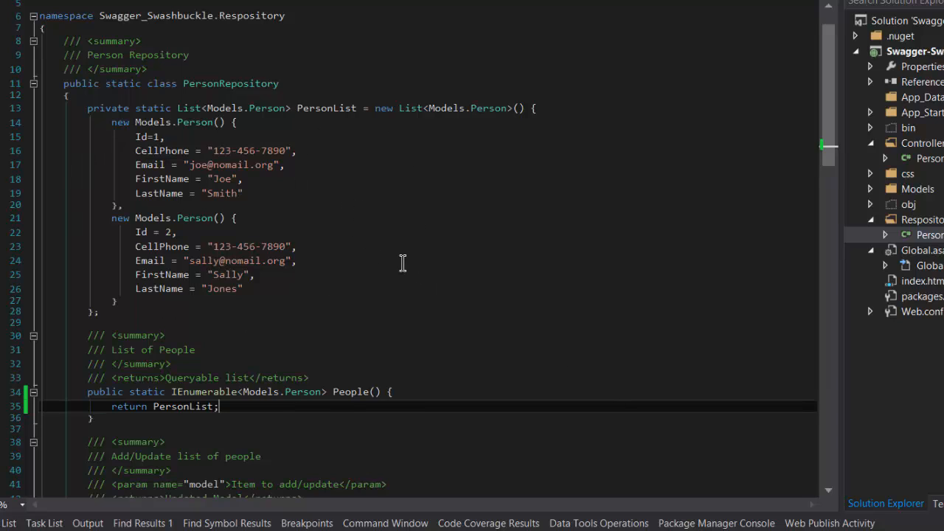
pyautogui.moveTo(401, 267)
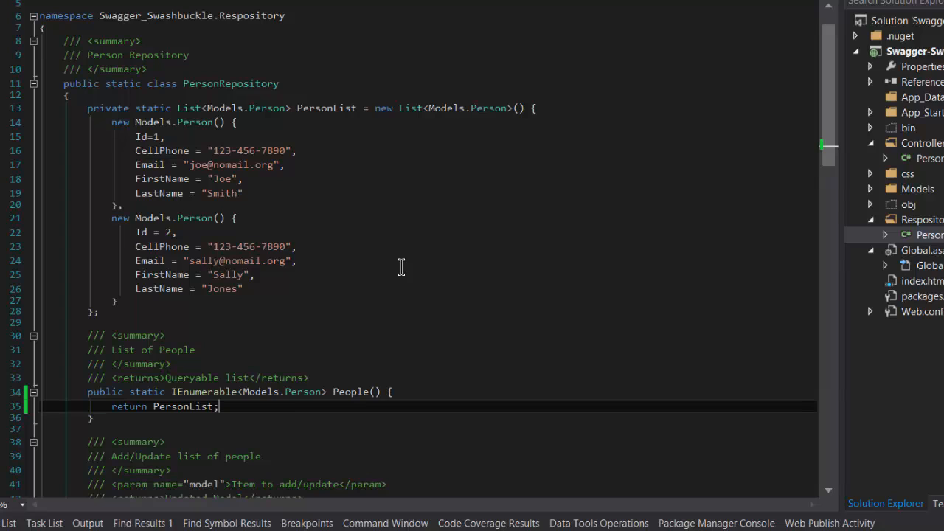
pyautogui.moveTo(401, 273)
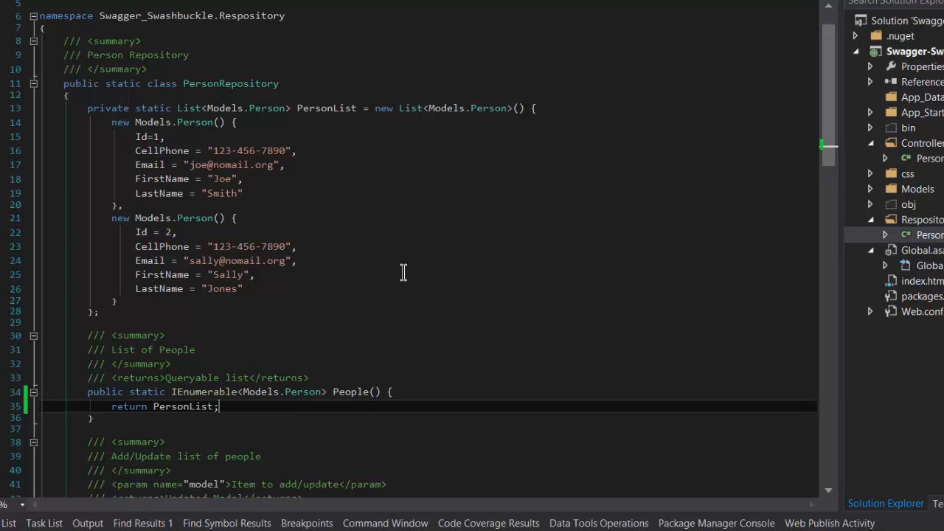
# Show the people response as raw HTTP text with both person records
pyautogui.scroll(-3)
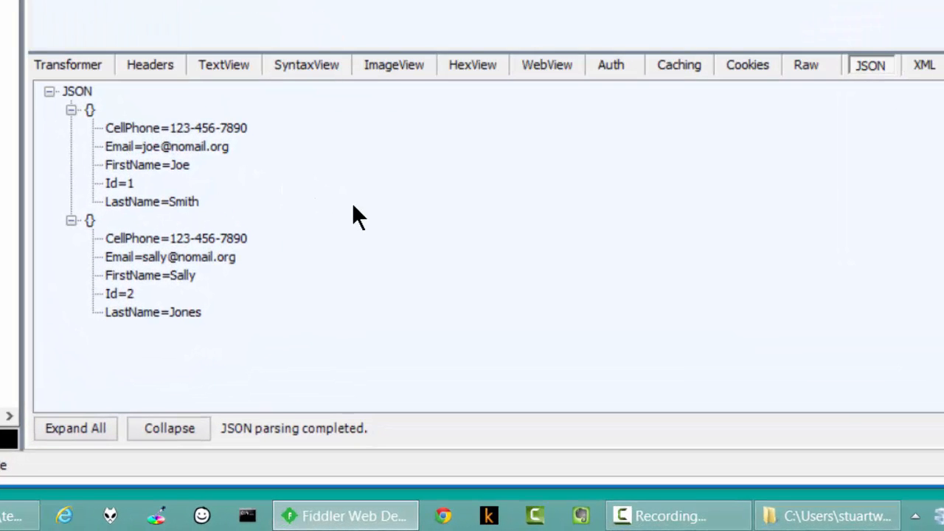
pyautogui.moveTo(530, 259)
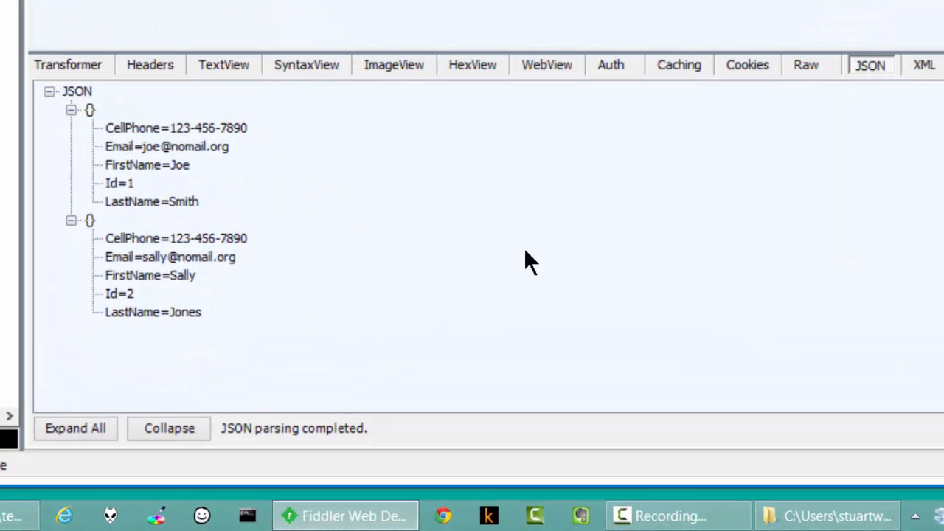
pyautogui.click(805, 65)
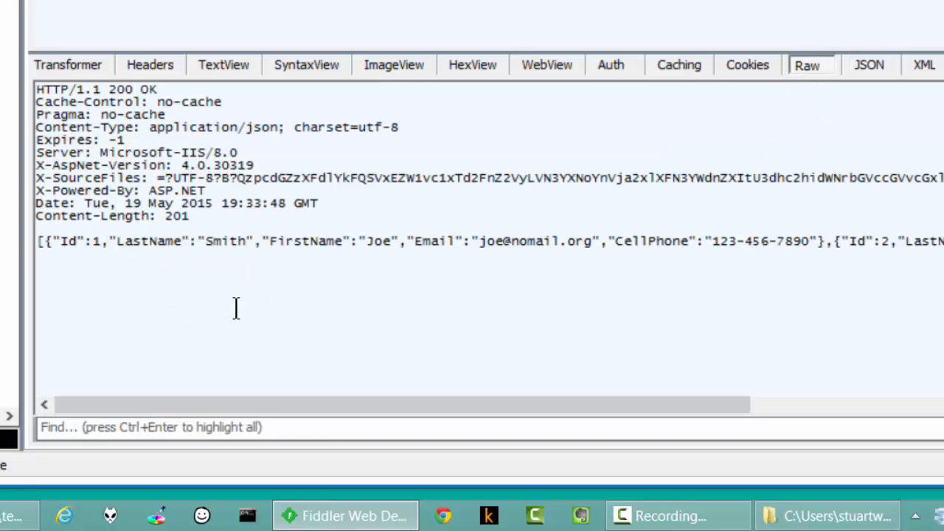
pyautogui.moveTo(221, 313)
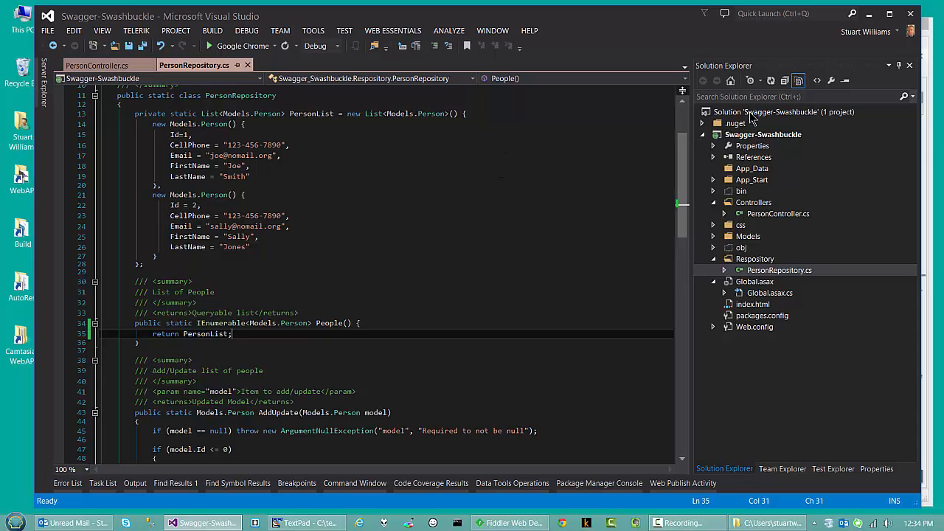
pyautogui.rightClick(782, 112)
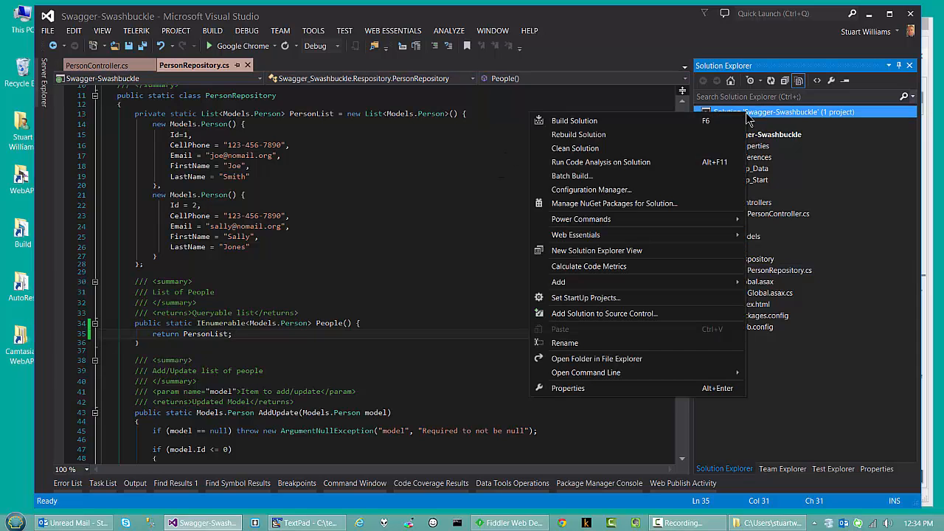
pyautogui.moveTo(595, 250)
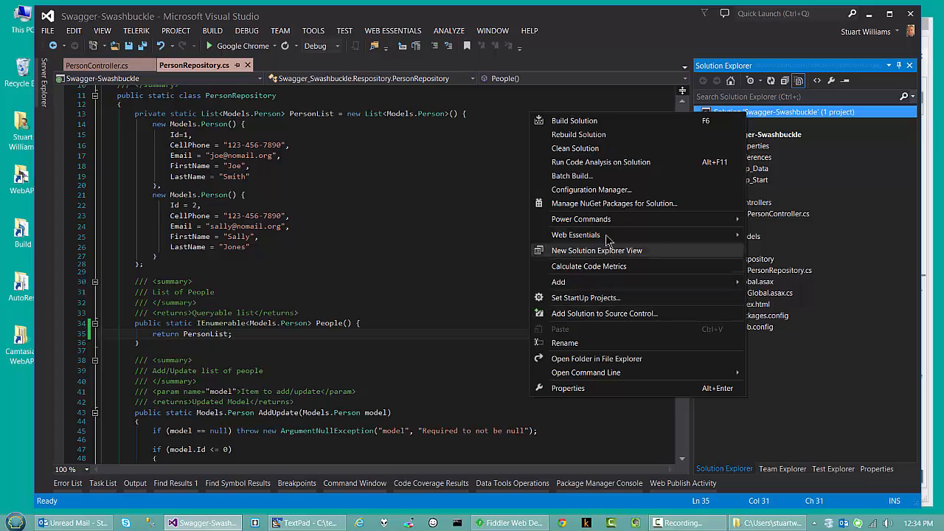
pyautogui.click(613, 203)
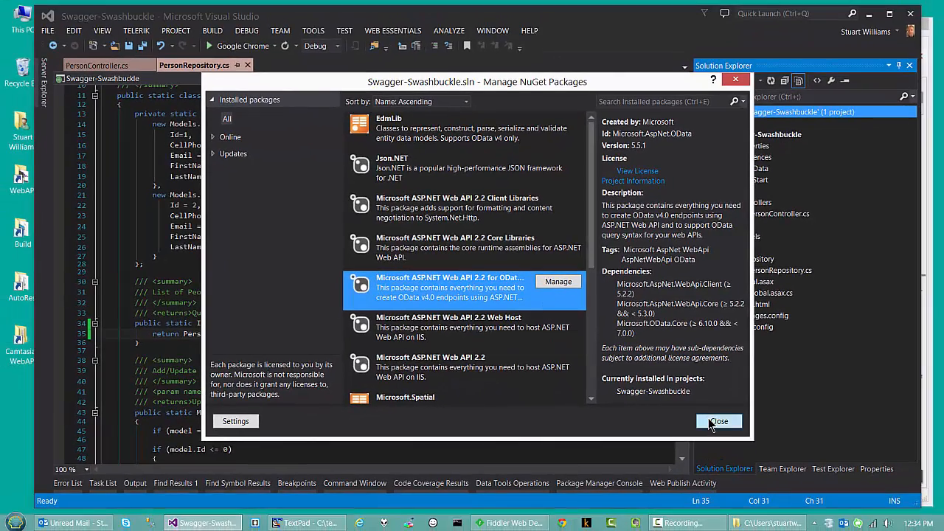
pyautogui.click(719, 421)
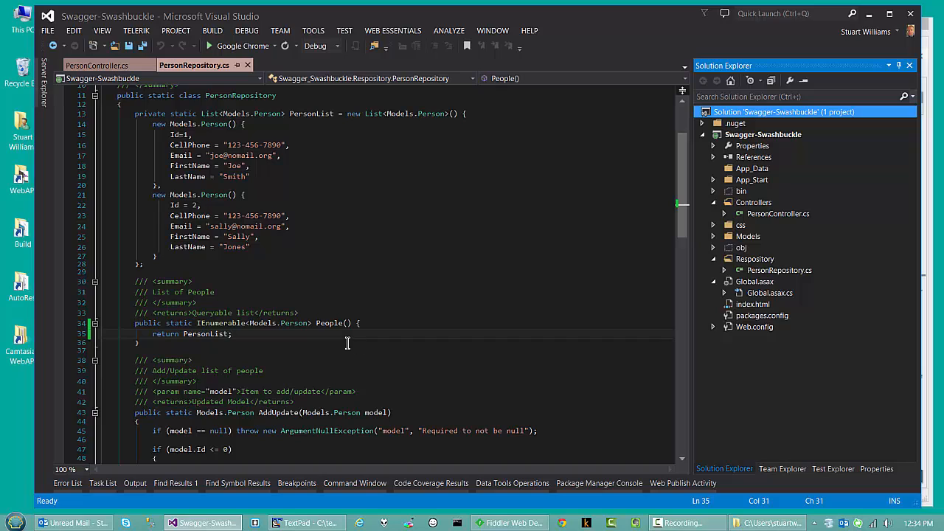
pyautogui.moveTo(329, 342)
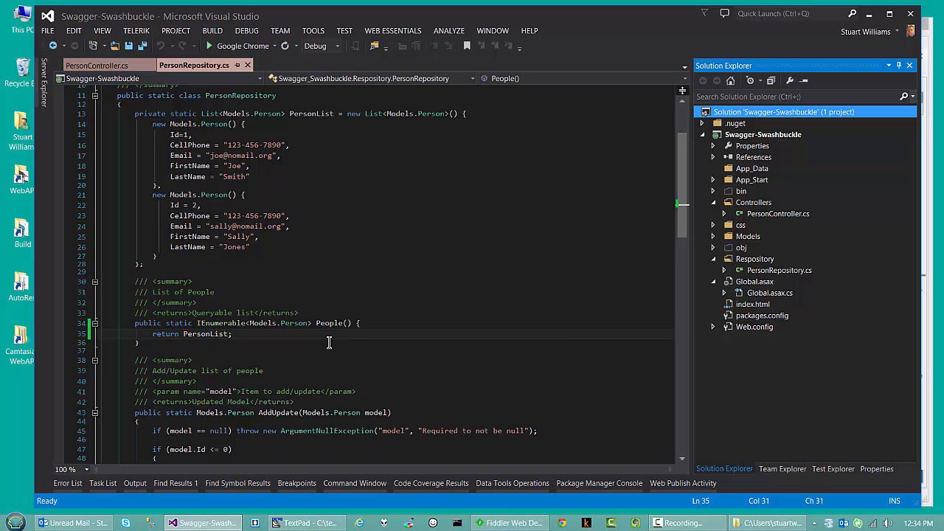
pyautogui.moveTo(345, 355)
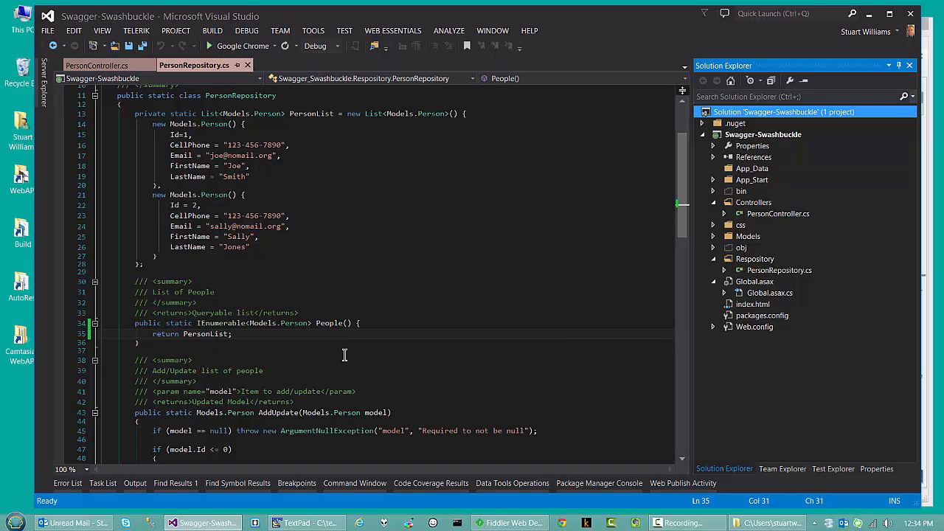
pyautogui.moveTo(375, 354)
pyautogui.write('.AsQueryable<Models.Person>()')
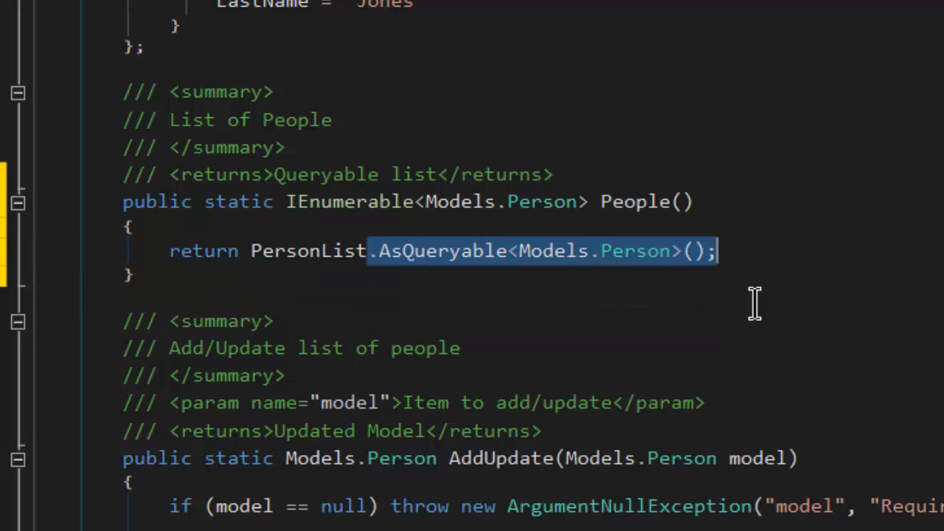
pyautogui.moveTo(771, 347)
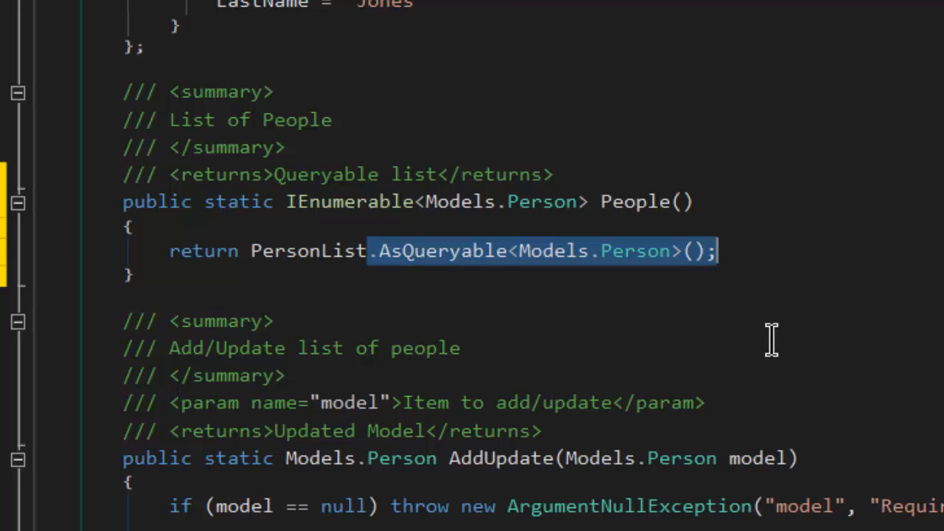
# Select the People method's IEnumerable return type and start typing IQueryable
pyautogui.click(339, 202)
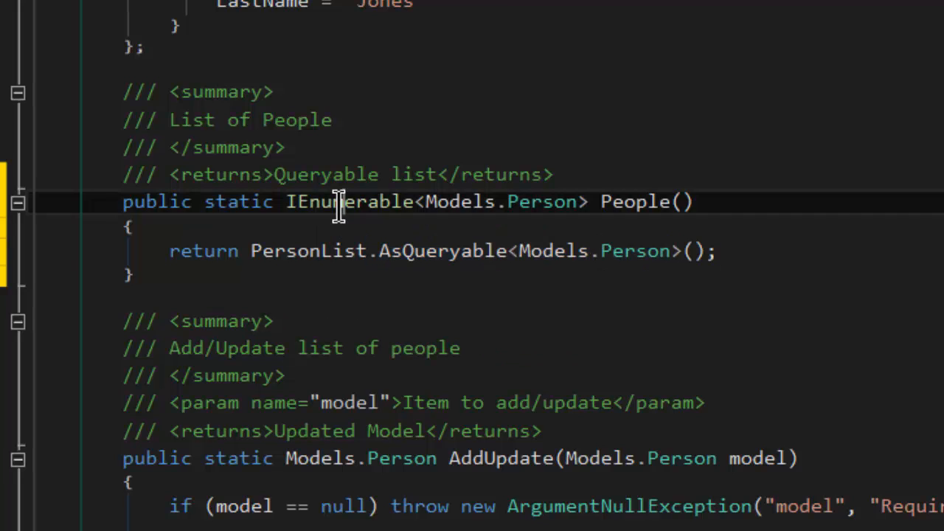
pyautogui.doubleClick(350, 202)
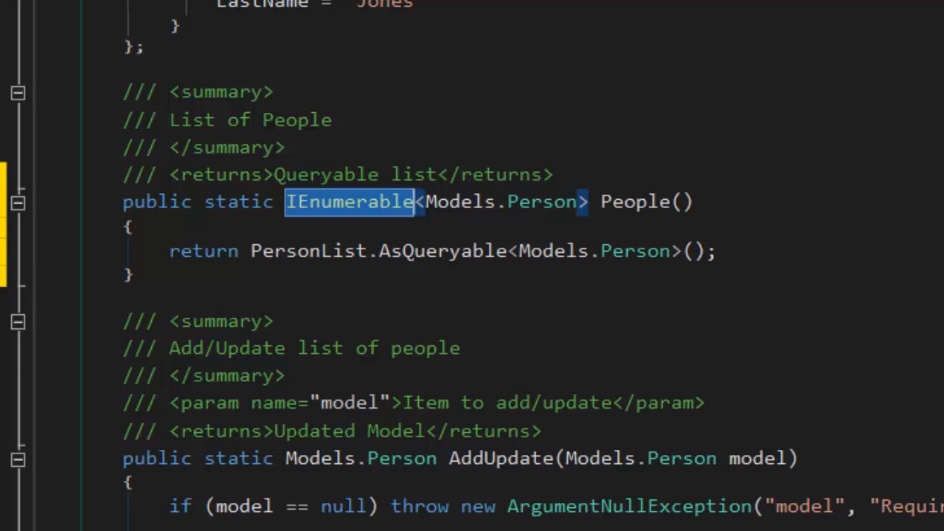
pyautogui.write('Iqu')
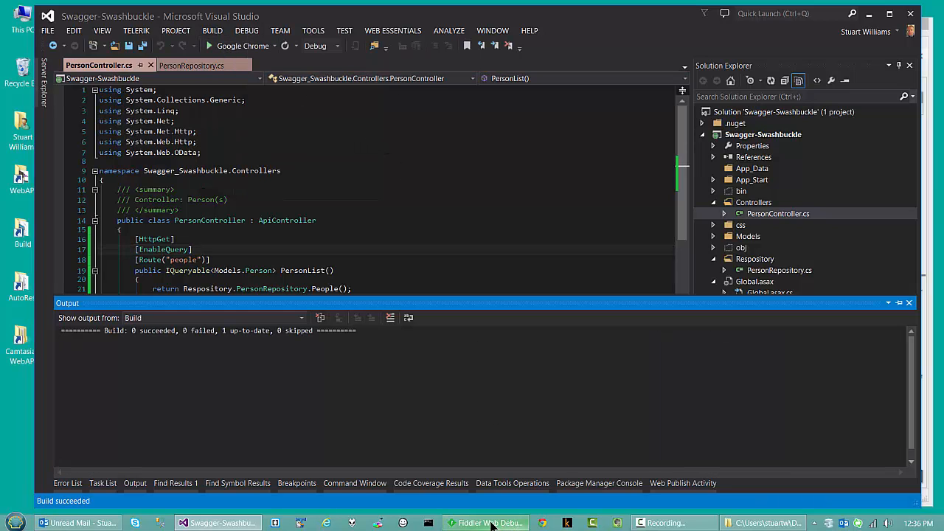
# Re-send the earlier GET /people request and view the raw response listing Joe Smith and Sally Jones
pyautogui.click(485, 523)
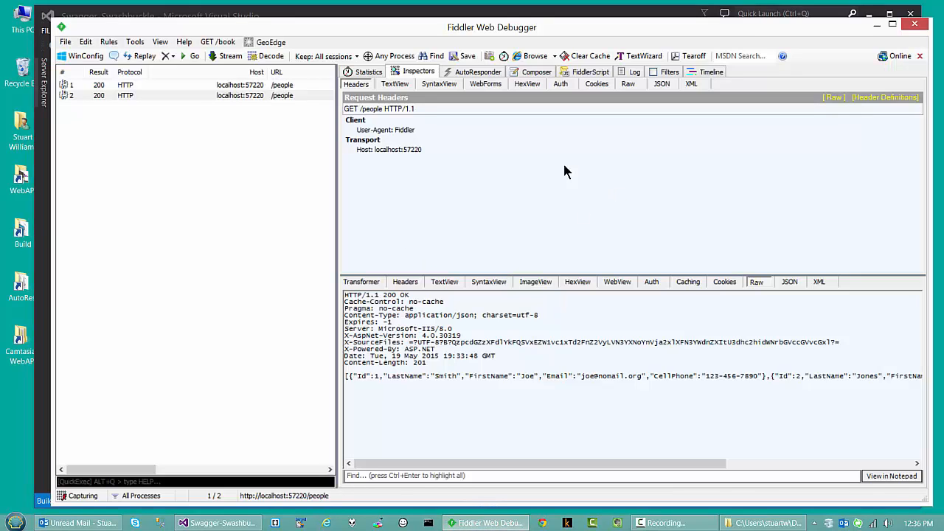
pyautogui.click(536, 71)
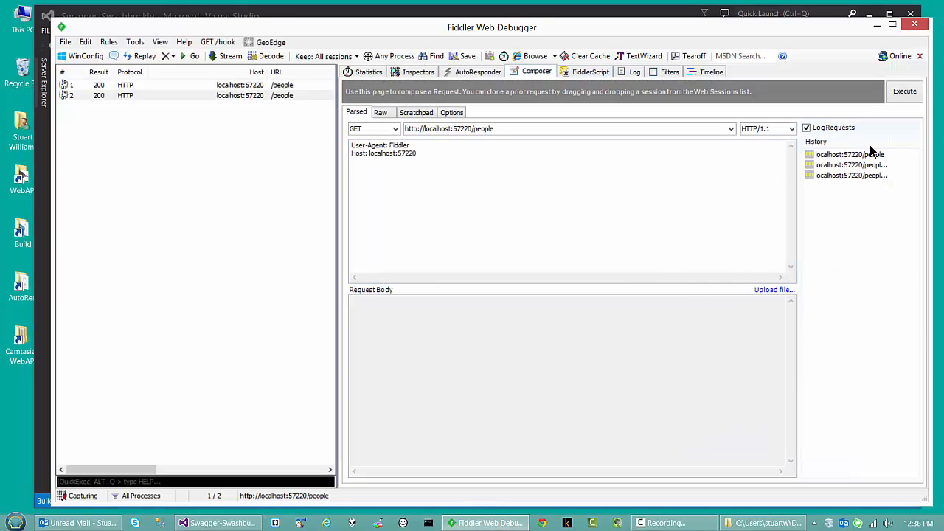
pyautogui.click(904, 91)
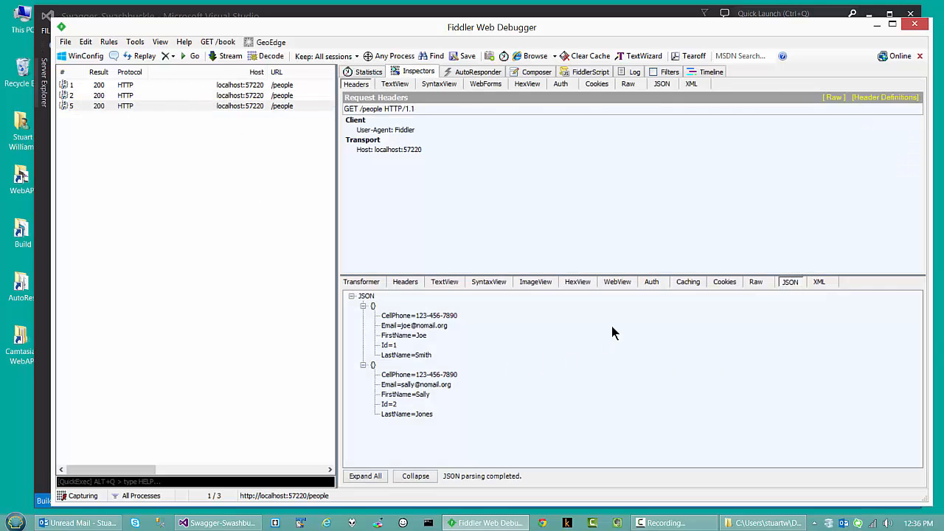
pyautogui.moveTo(609, 320)
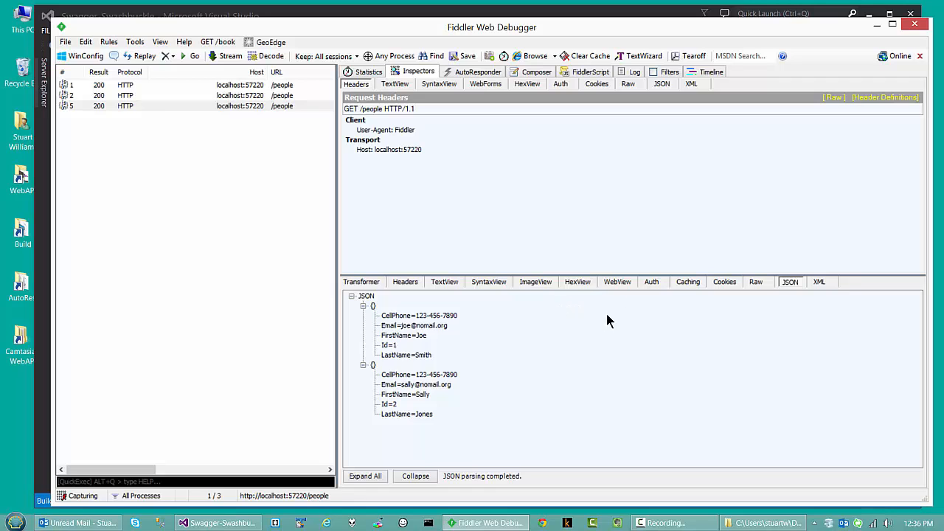
pyautogui.click(755, 281)
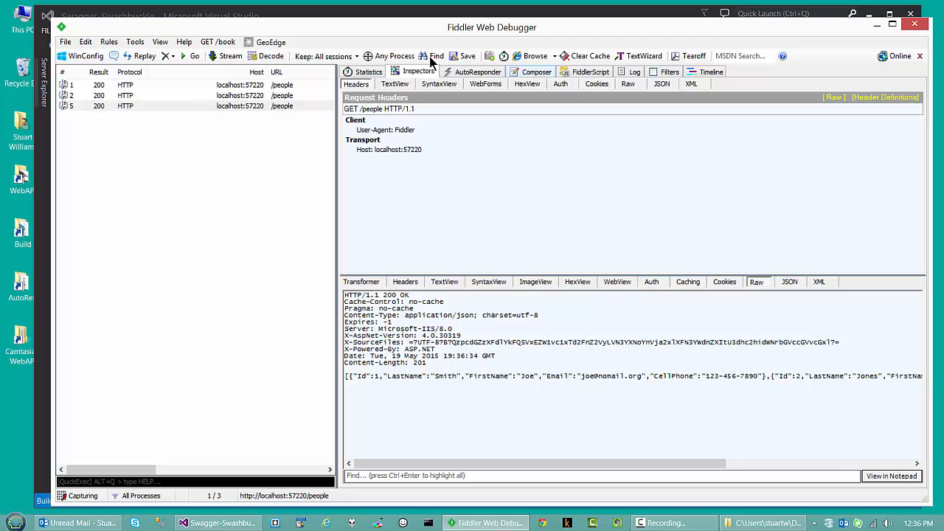
pyautogui.click(536, 71)
pyautogui.write('http://localhost:57220/people?$top=1')
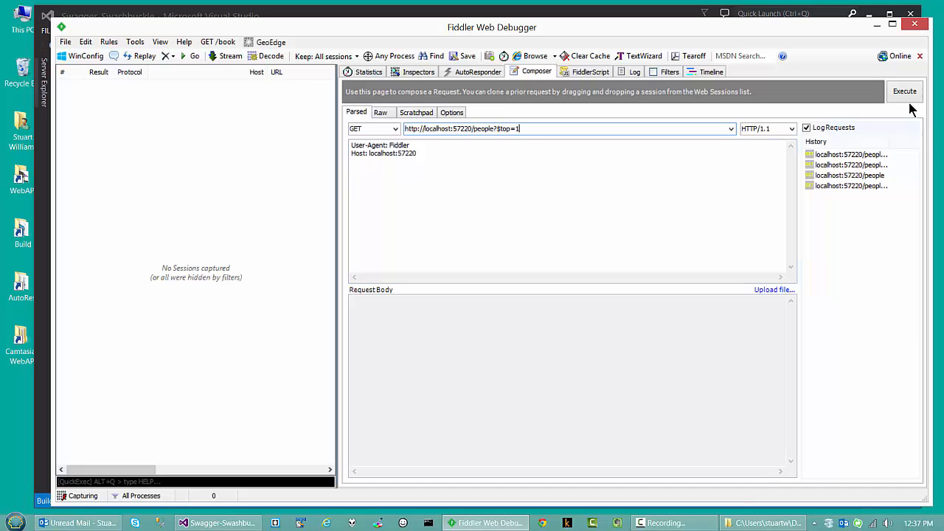
# Execute GET people?$top=1, returning only Joe Smith's record
pyautogui.click(904, 91)
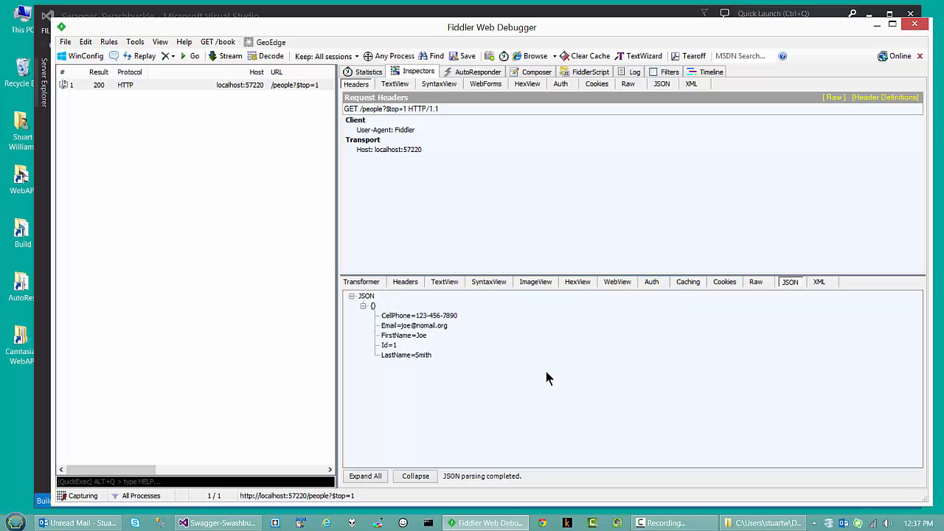
pyautogui.moveTo(571, 107)
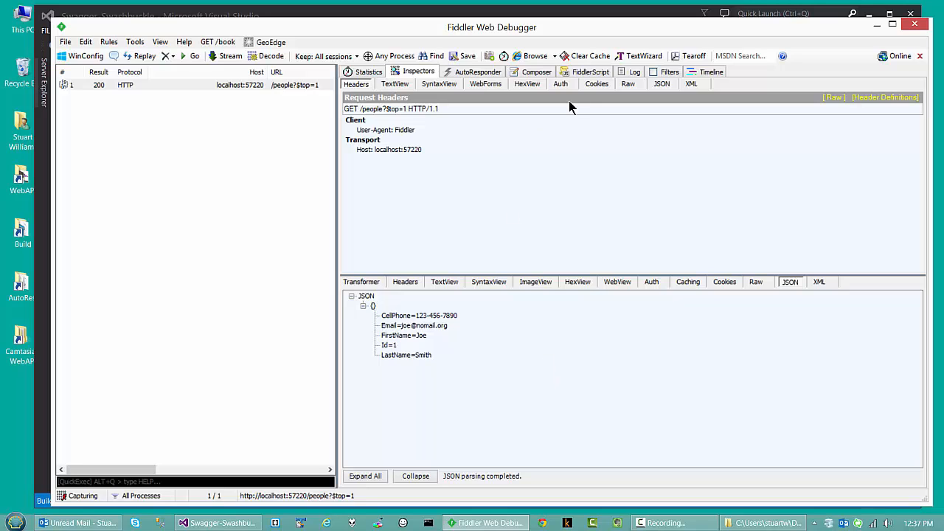
# Add $filter=FirstName%20eq%20'Joe' to the people request URL in Composer
pyautogui.click(536, 72)
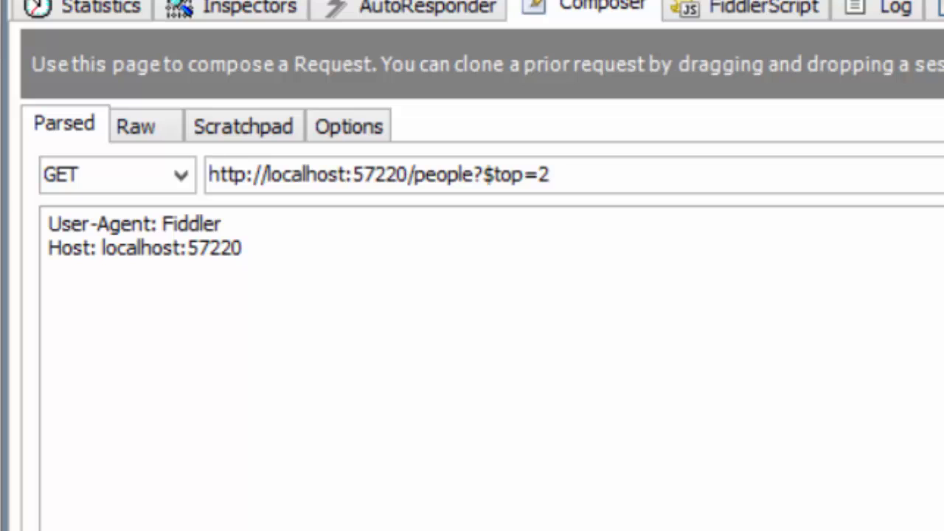
pyautogui.write("$filter=FirstName%20eq%20'Joe'")
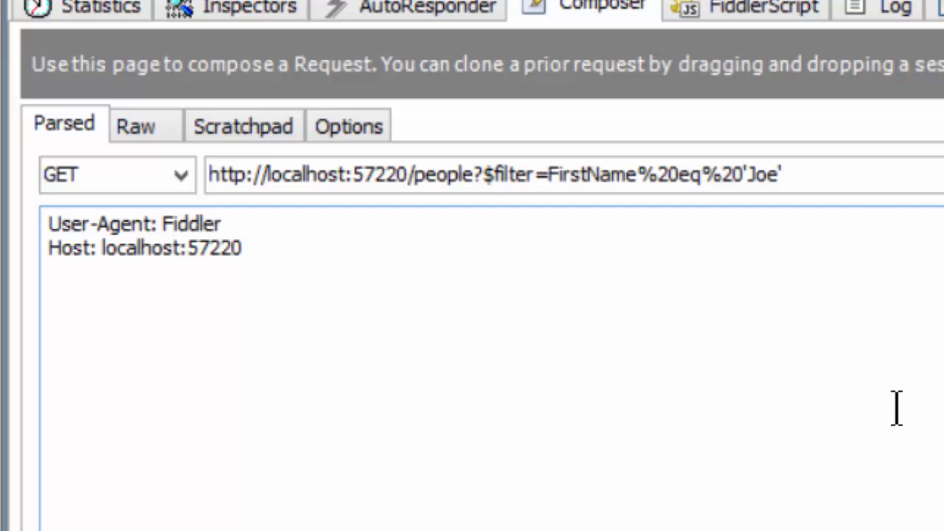
pyautogui.click(782, 174)
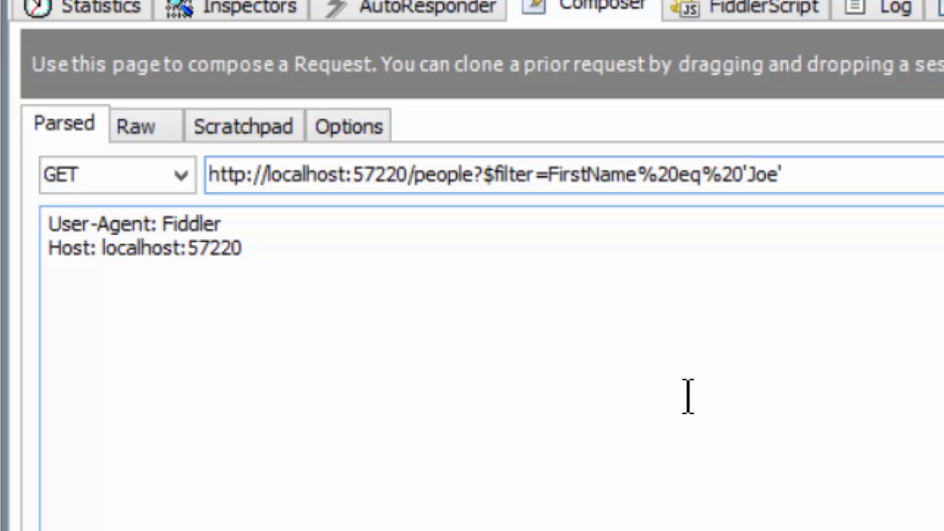
pyautogui.click(781, 174)
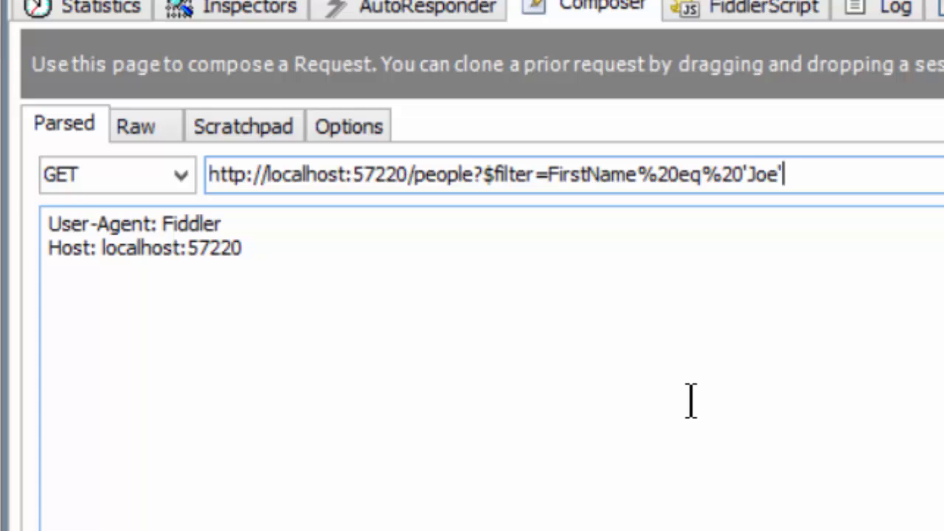
pyautogui.click(680, 175)
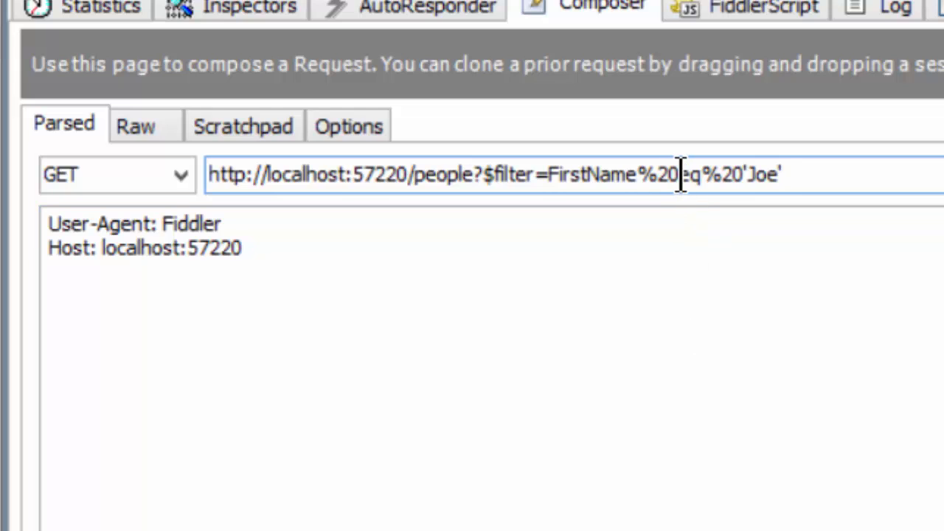
pyautogui.doubleClick(689, 174)
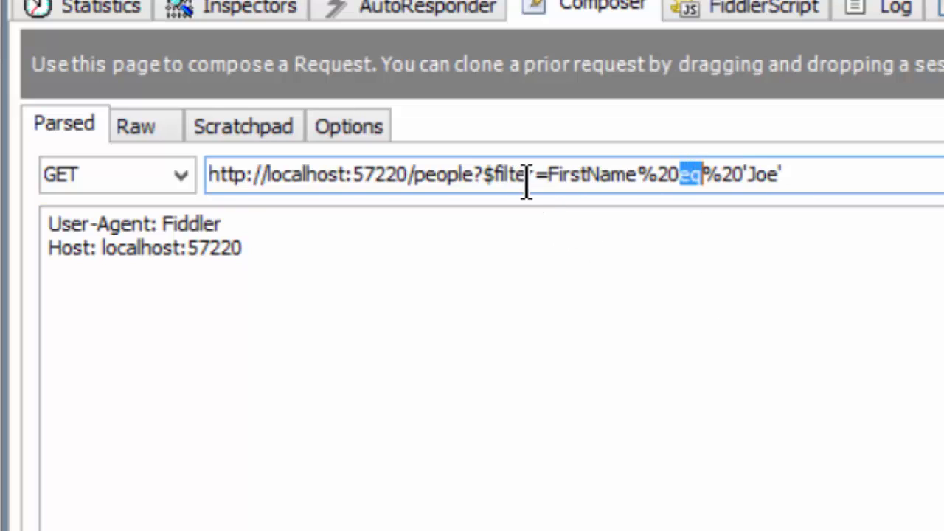
pyautogui.moveTo(509, 211)
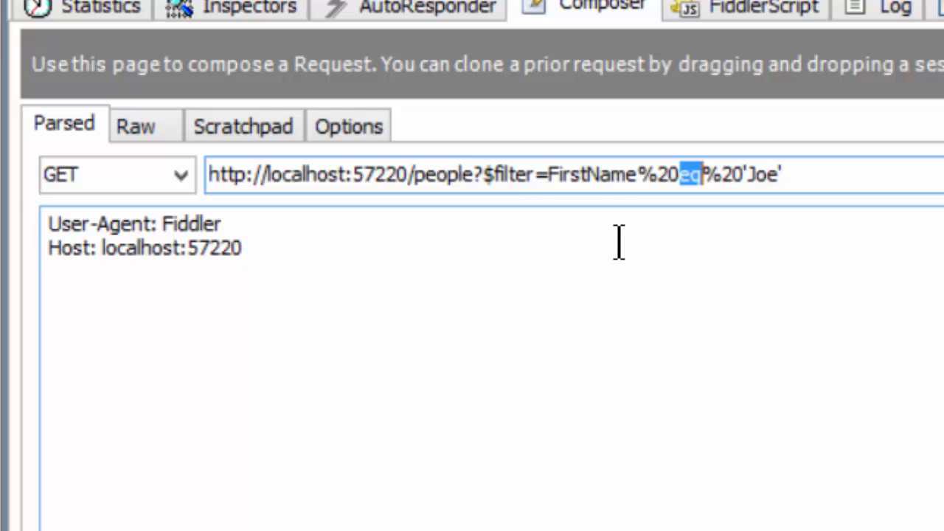
pyautogui.moveTo(819, 210)
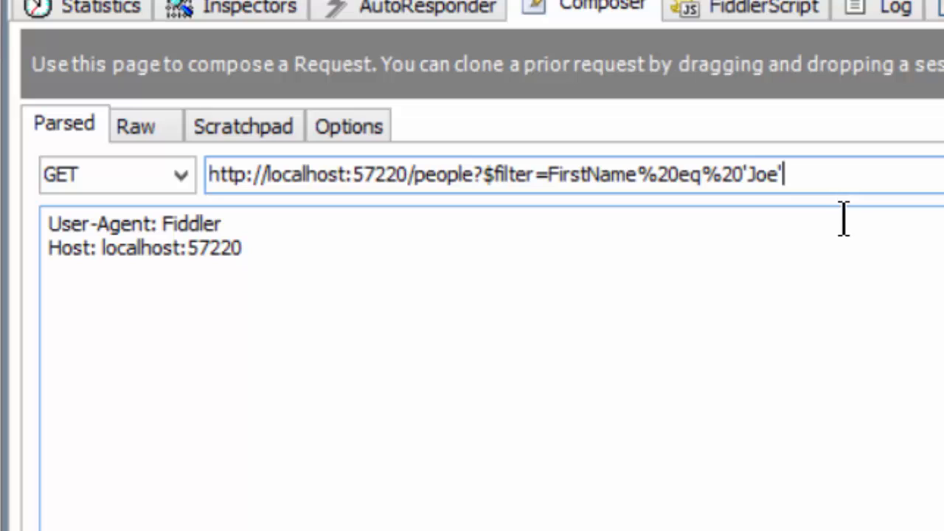
pyautogui.moveTo(837, 309)
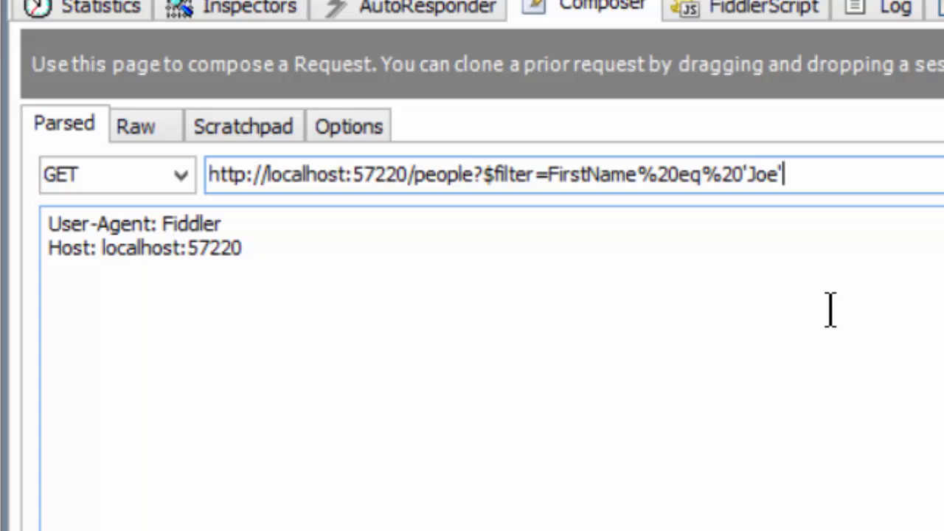
pyautogui.moveTo(825, 309)
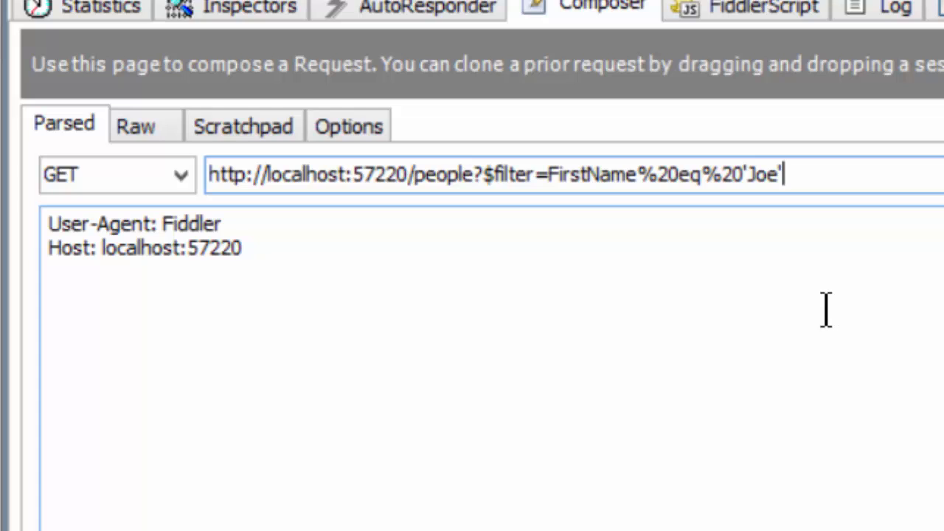
pyautogui.click(705, 175)
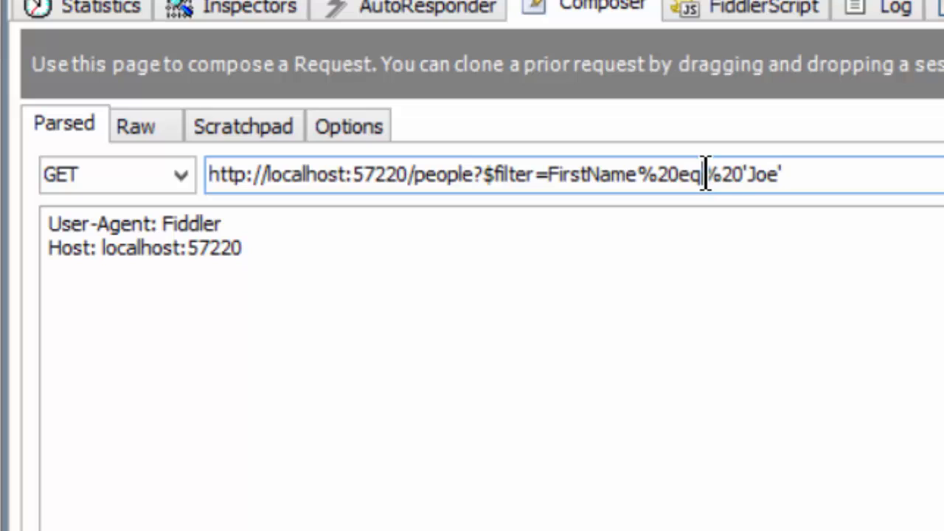
pyautogui.doubleClick(723, 174)
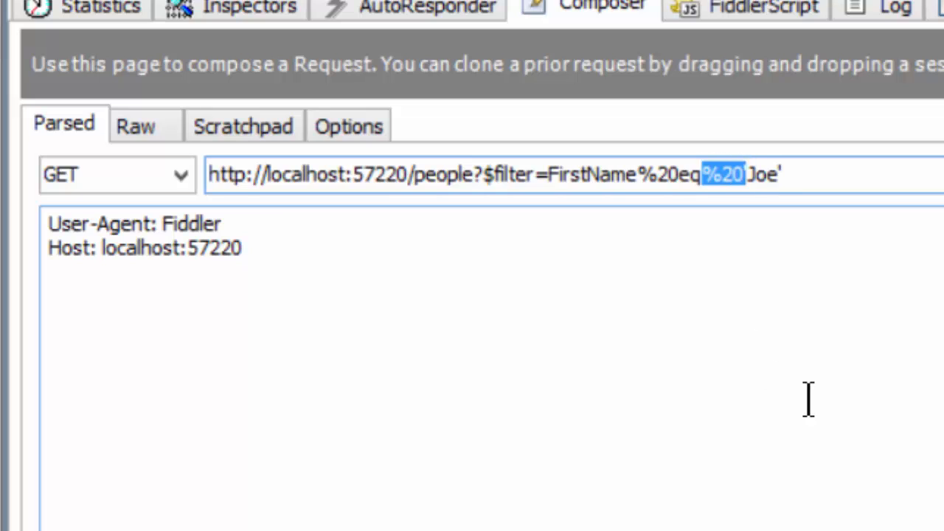